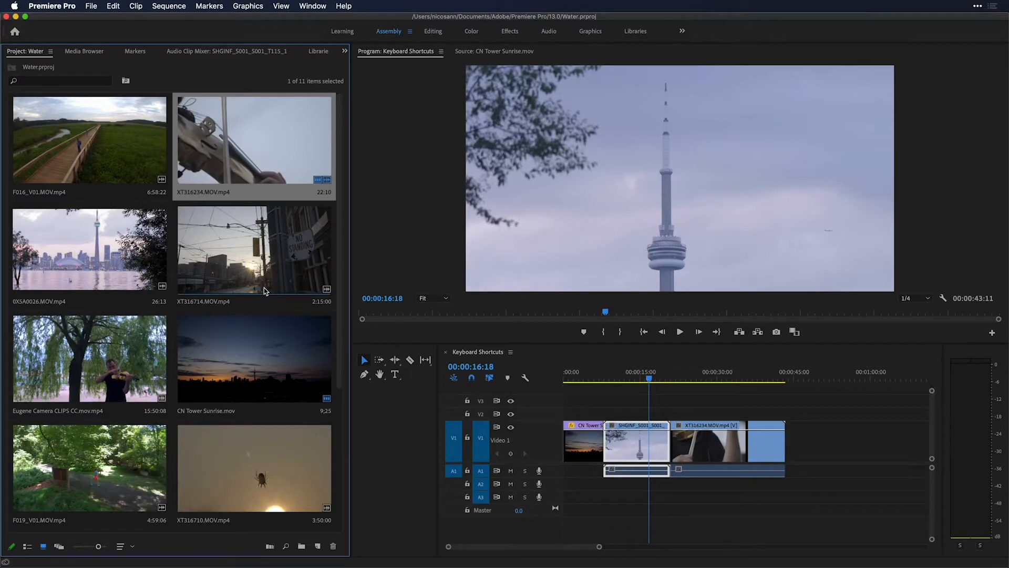
mouse_move(257, 290)
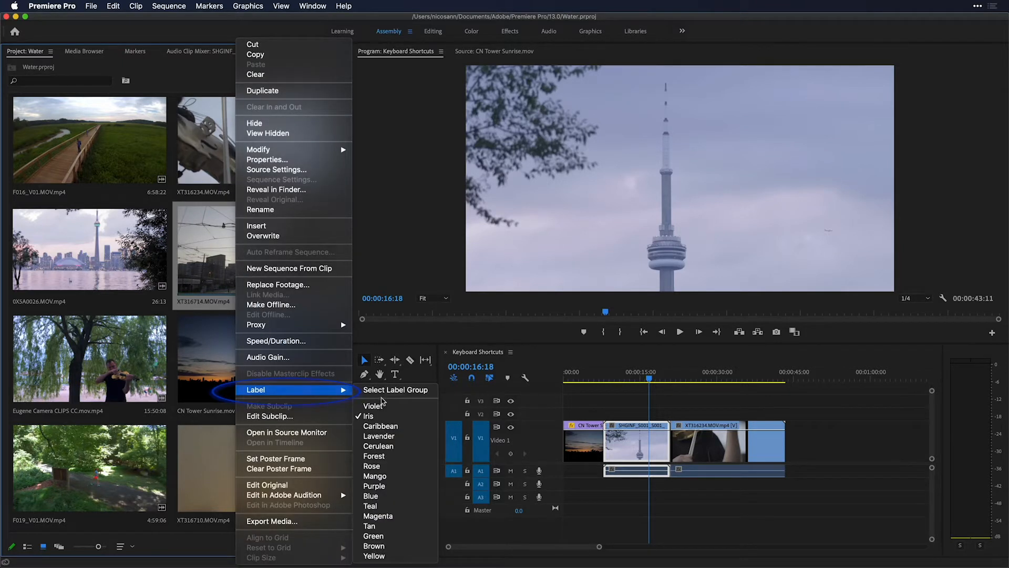
mouse_move(385, 495)
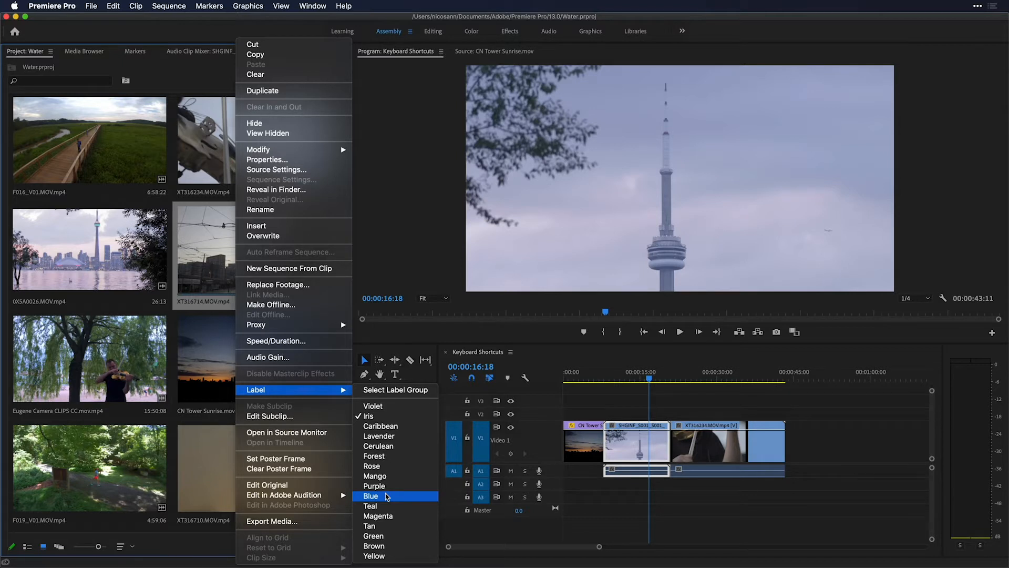
left_click(135, 7)
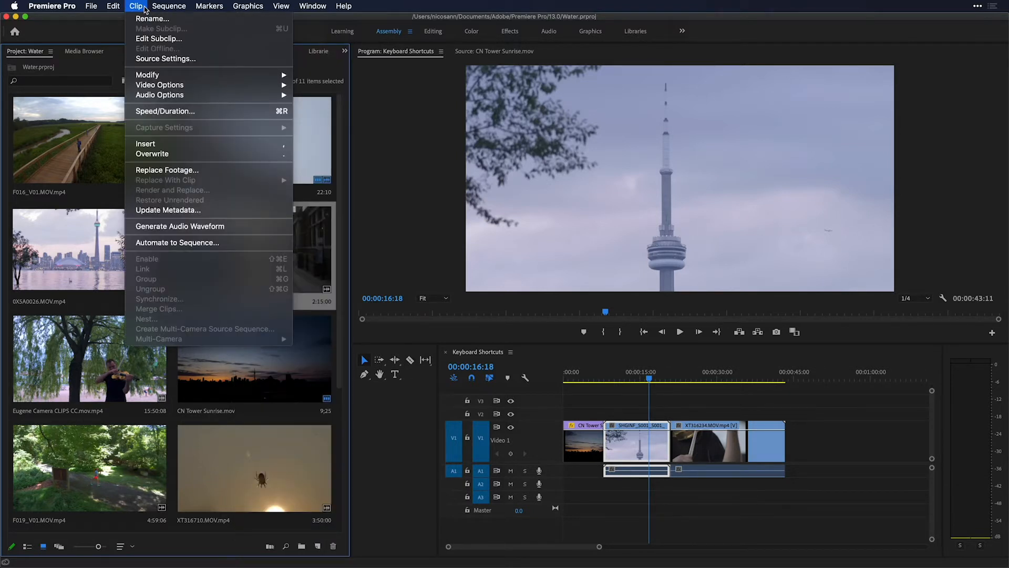
mouse_move(176, 243)
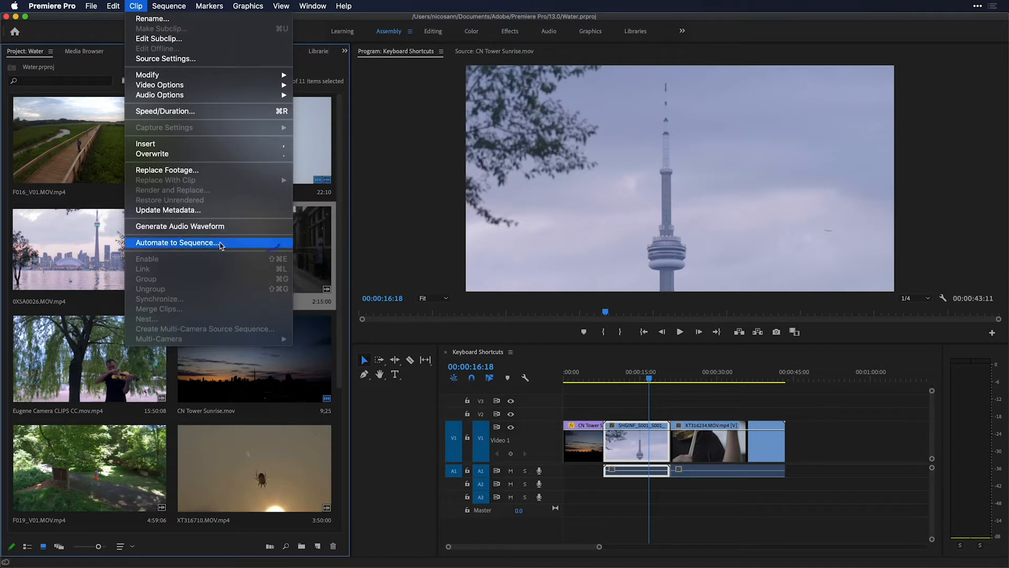
mouse_move(284, 262)
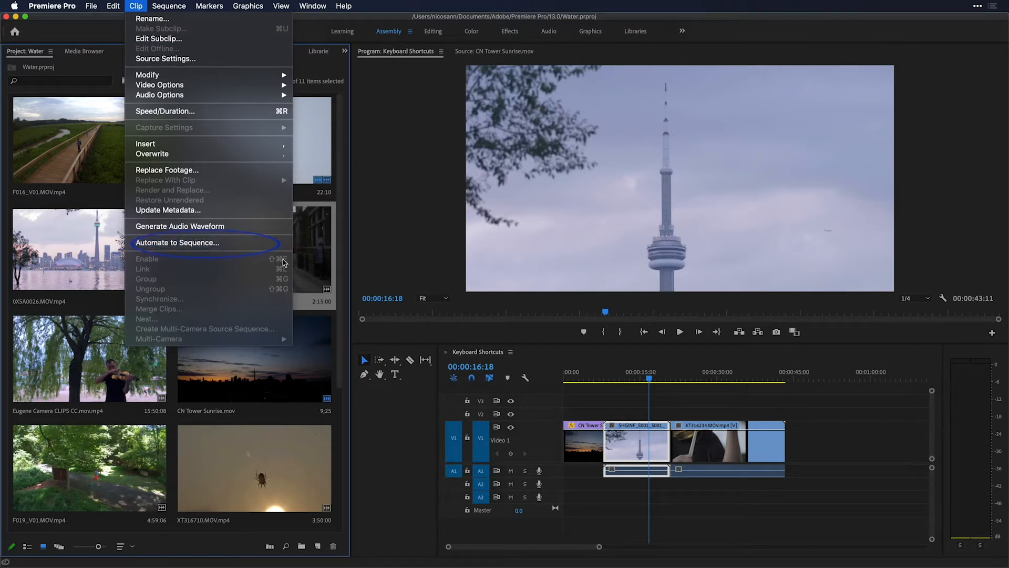
mouse_move(275, 277)
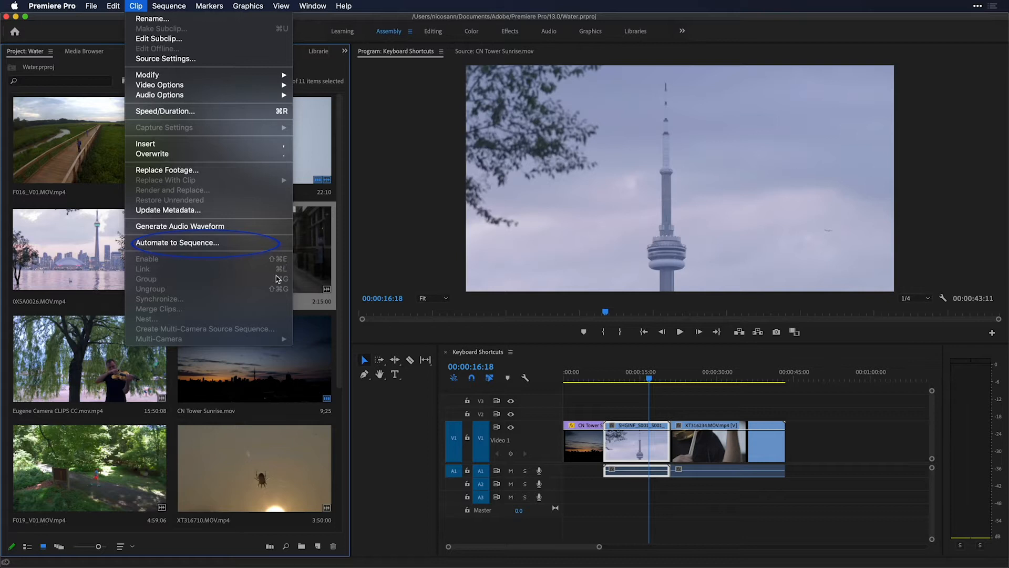
mouse_move(273, 278)
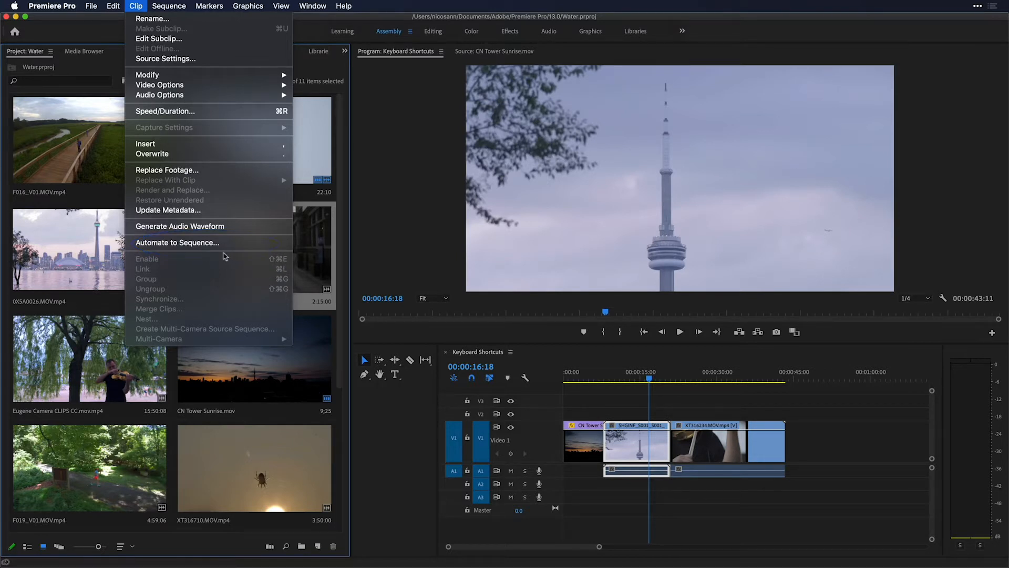
mouse_move(207, 243)
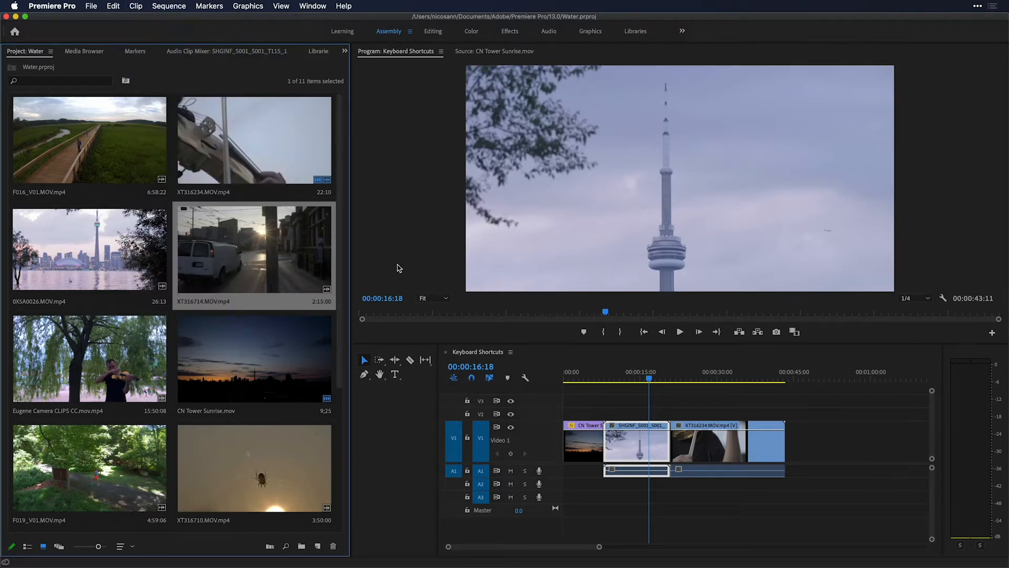
- Bring up the Keyboard Shortcuts editor from the Premiere Pro application menu
left_click(52, 7)
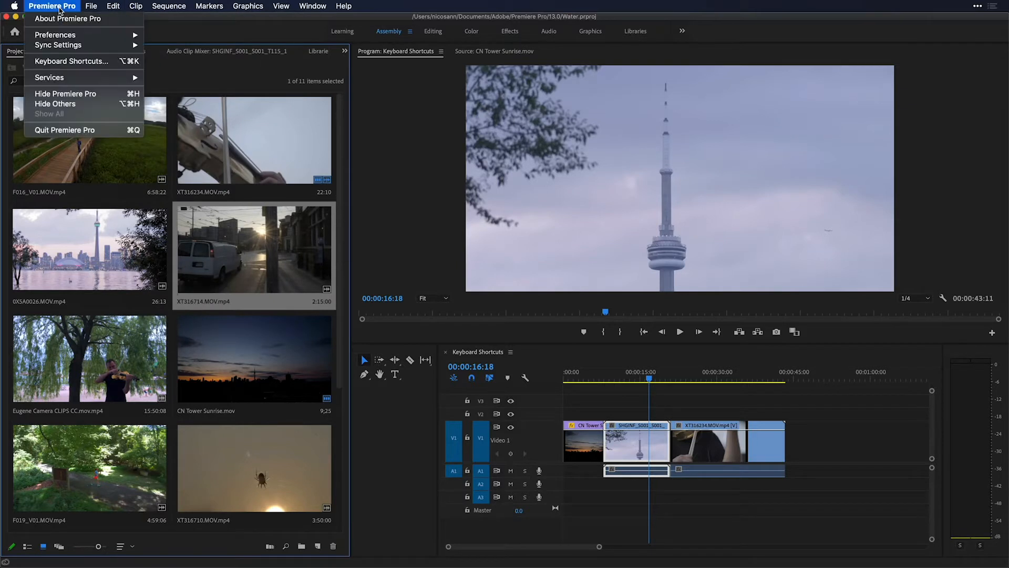
mouse_move(70, 61)
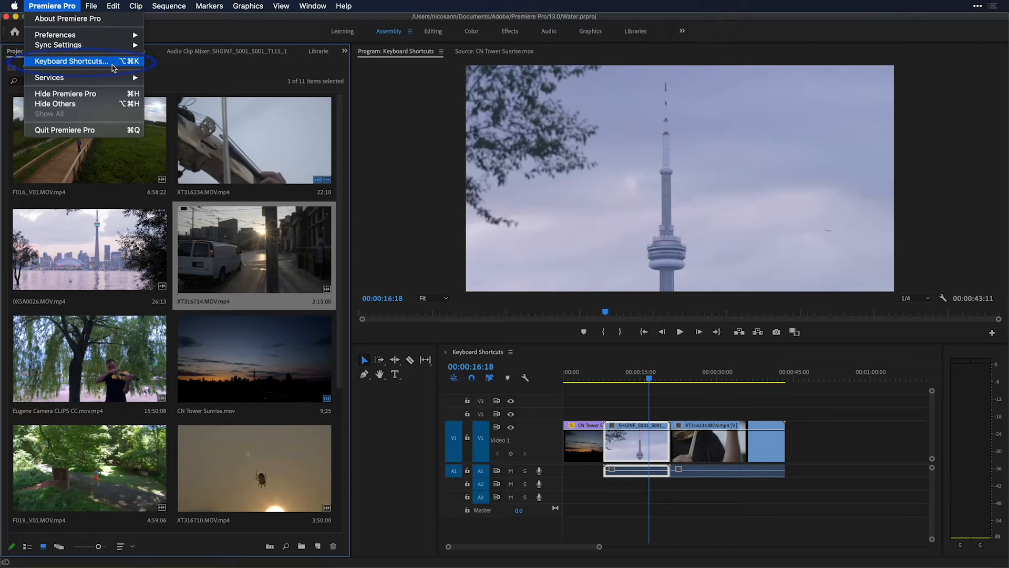
left_click(70, 61)
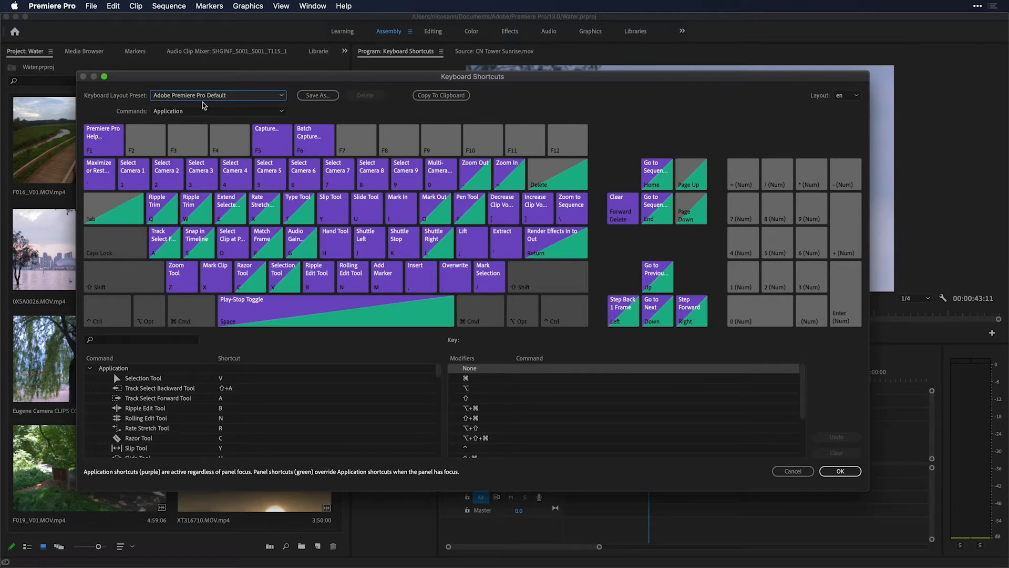
mouse_move(119, 403)
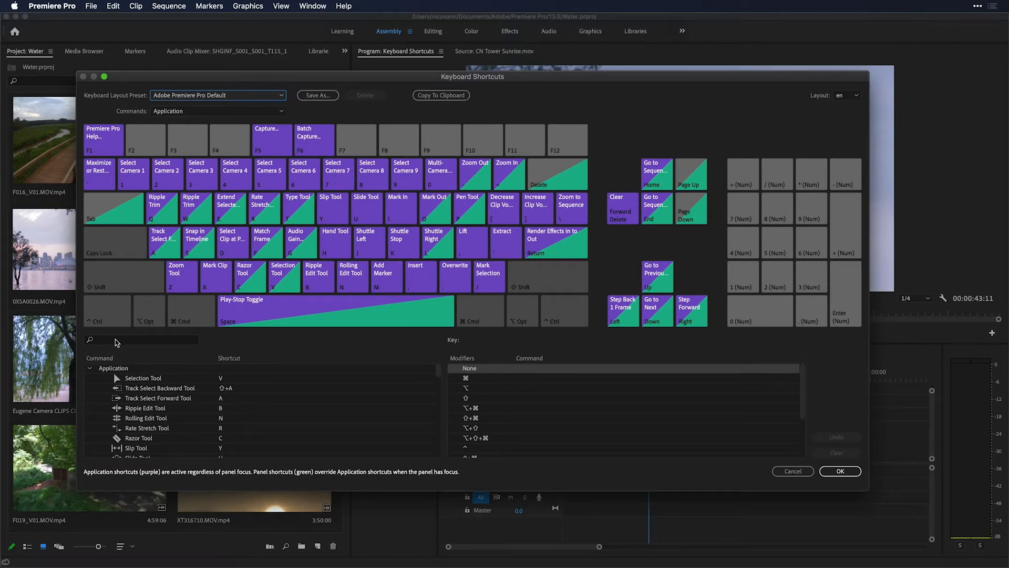
- Filter the command list with 'lab' and check the commands assigned to the I key
type("label")
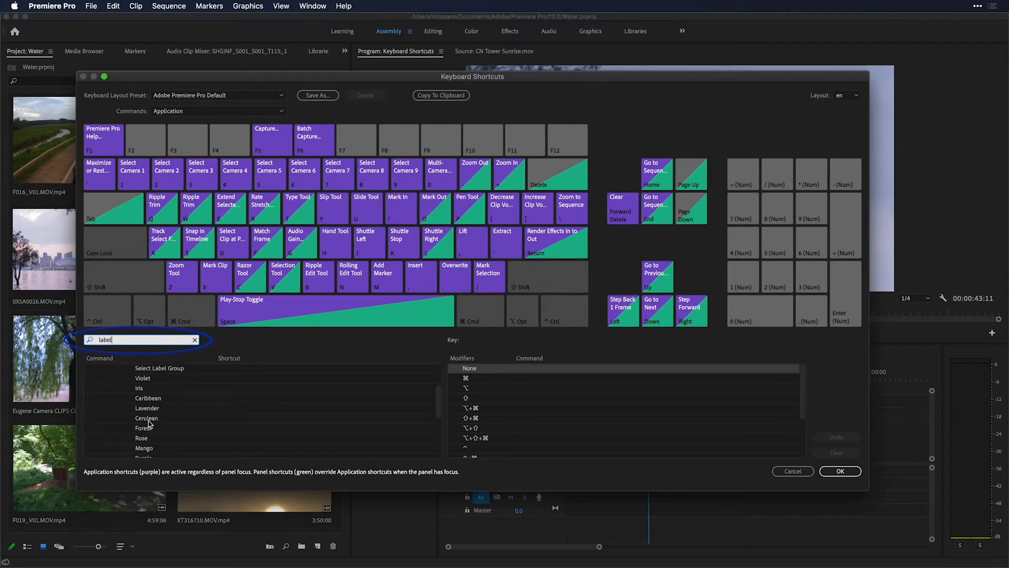
mouse_move(182, 414)
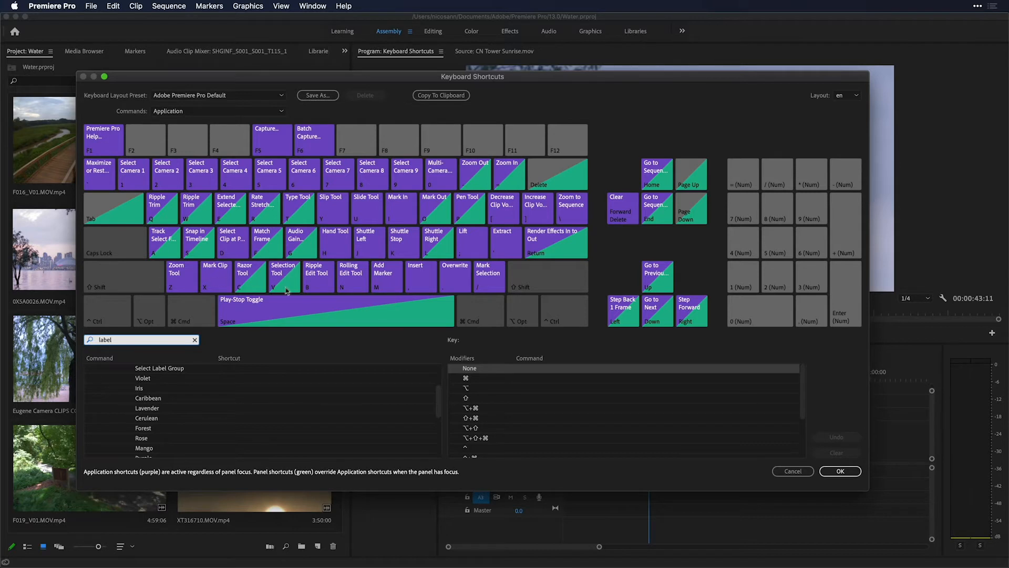
mouse_move(283, 272)
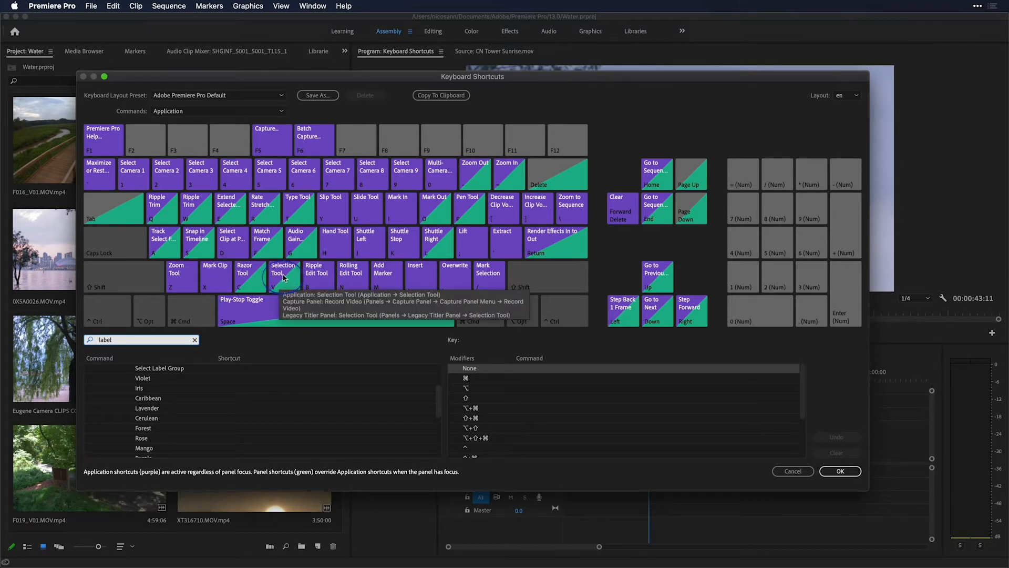
left_click(283, 276)
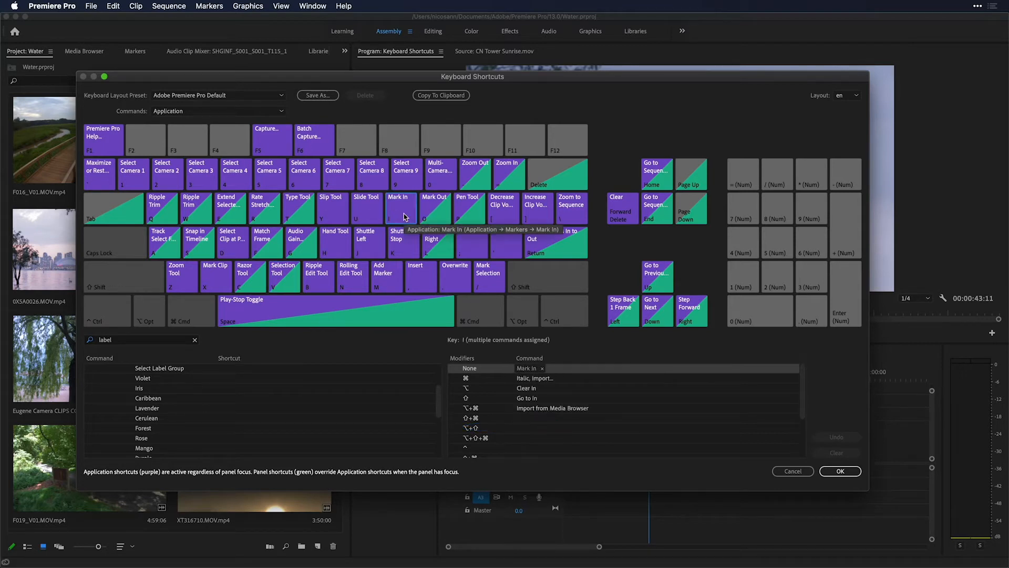
mouse_move(582, 203)
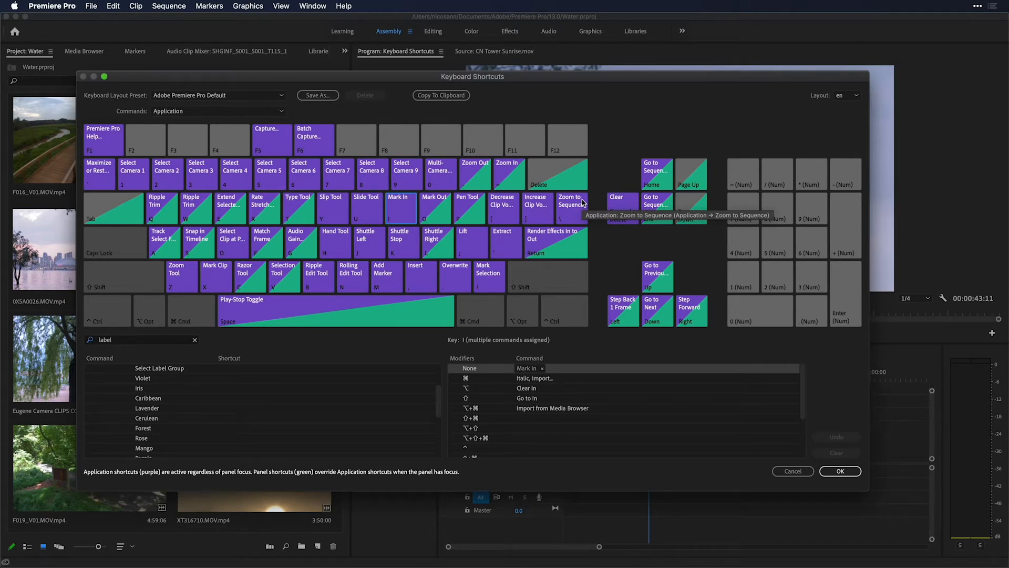
mouse_move(264, 193)
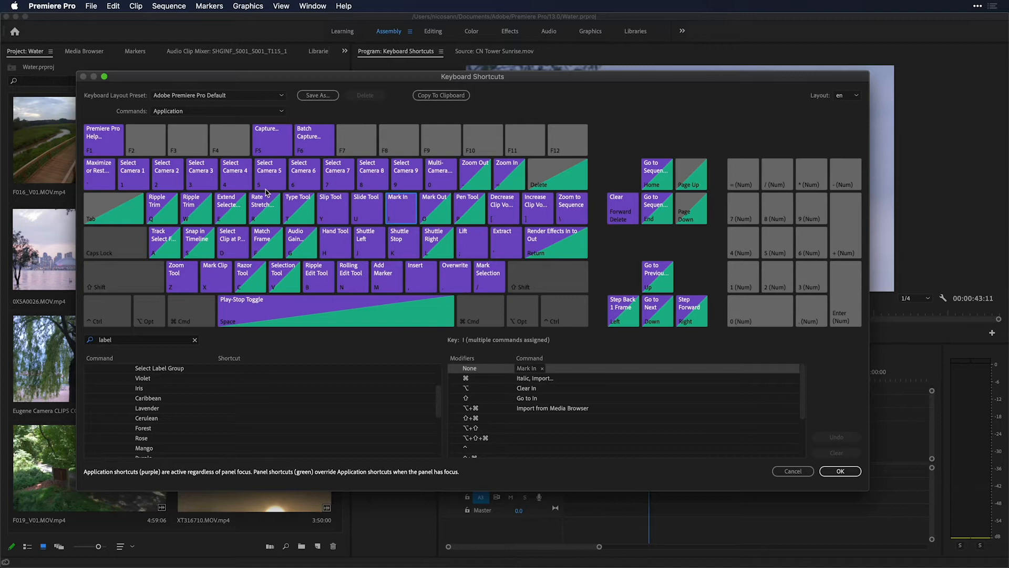
left_click(249, 275)
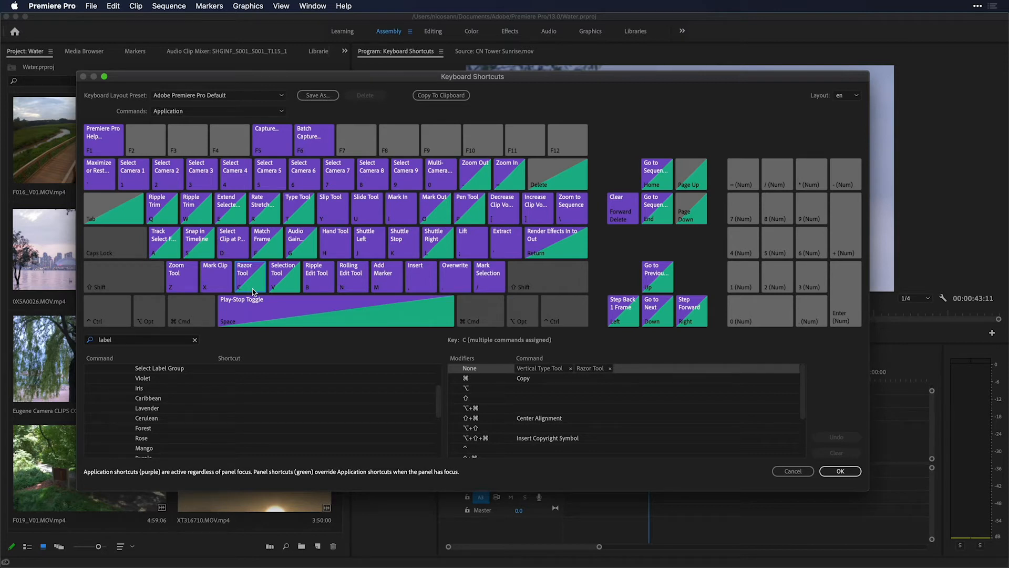
- Assign Option+Shift+V to the Violet label command, making the layout custom
left_click(283, 277)
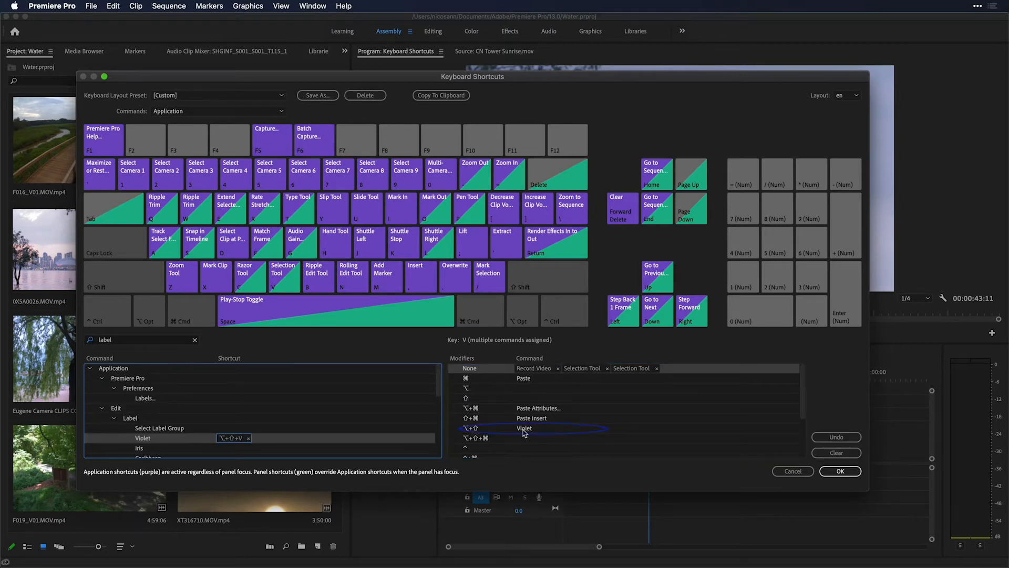
mouse_move(517, 433)
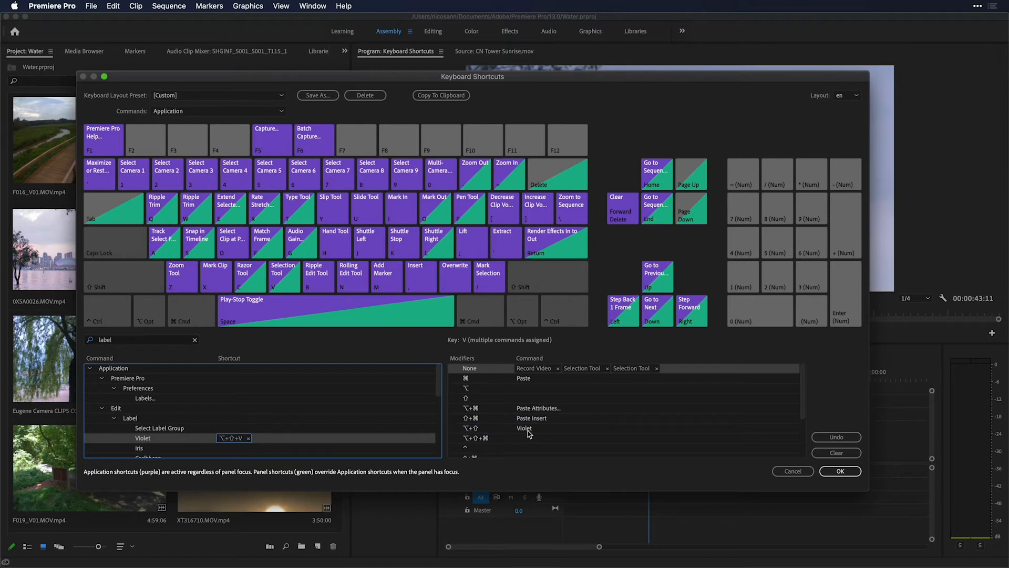
left_click(142, 437)
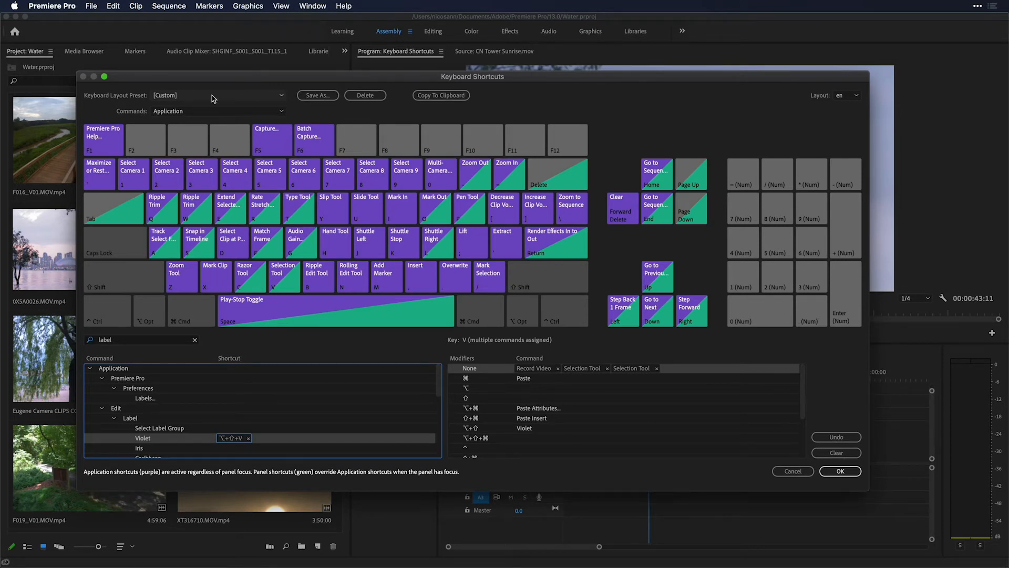
- Assign Option+Shift+I to Iris and Option+Shift+C to Caribbean, then start Save As
left_click(140, 448)
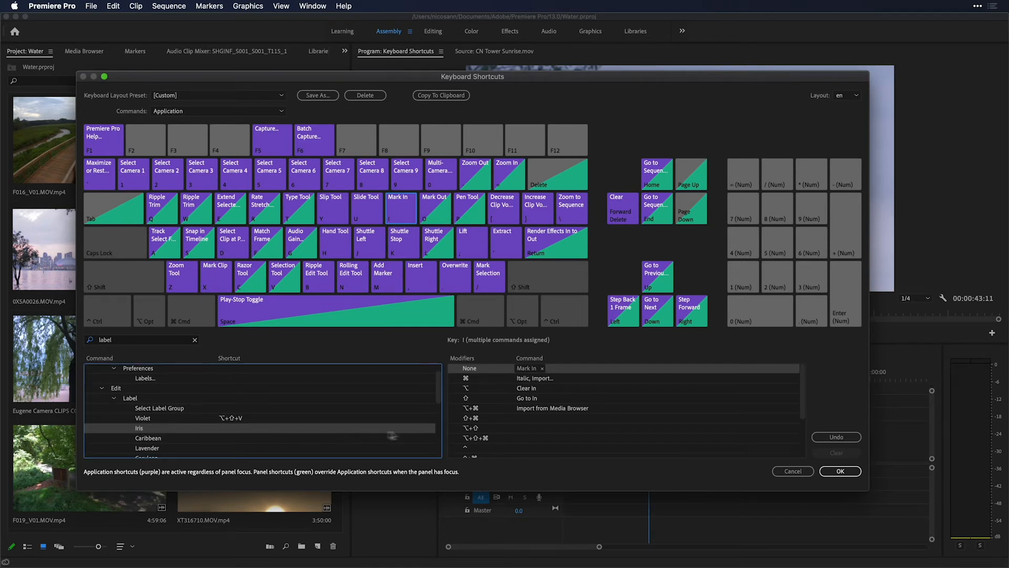
left_click(507, 428)
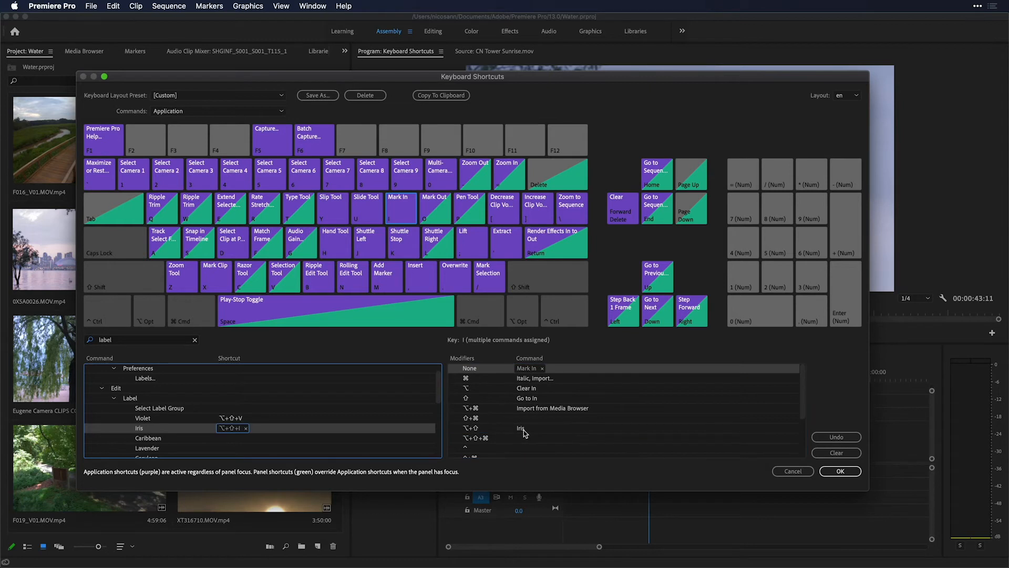
mouse_move(128, 439)
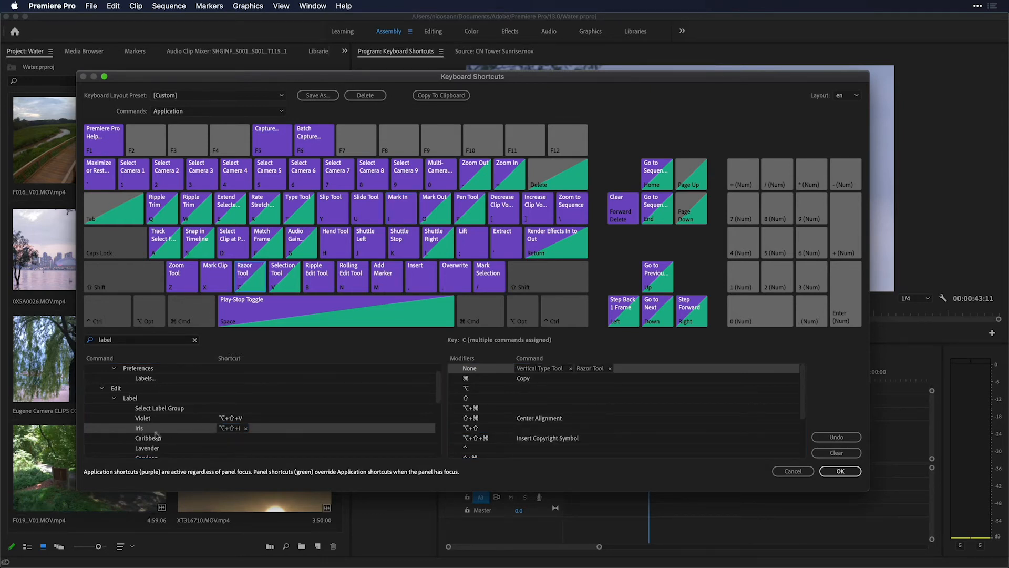
left_click(148, 438)
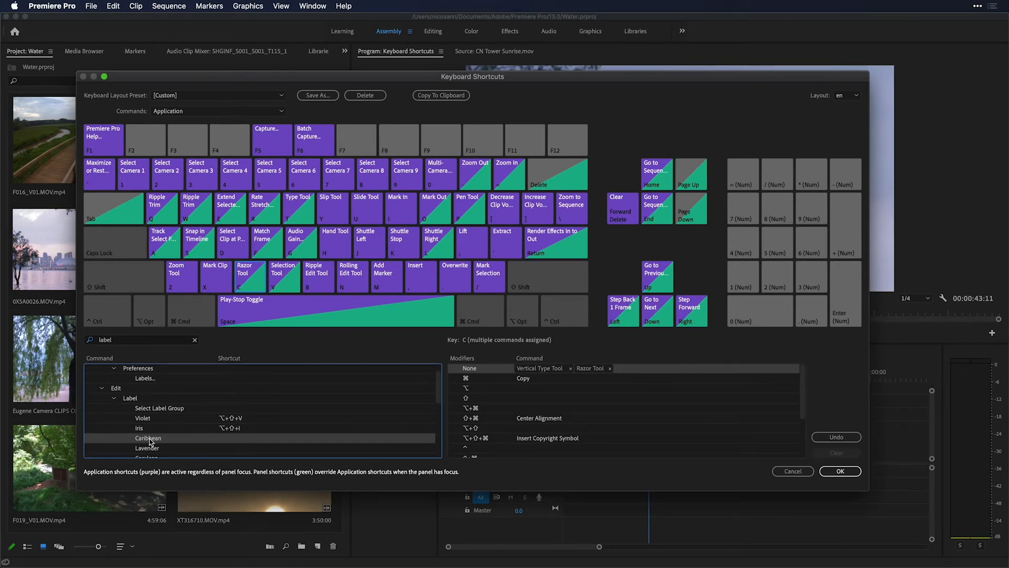
left_click(534, 428)
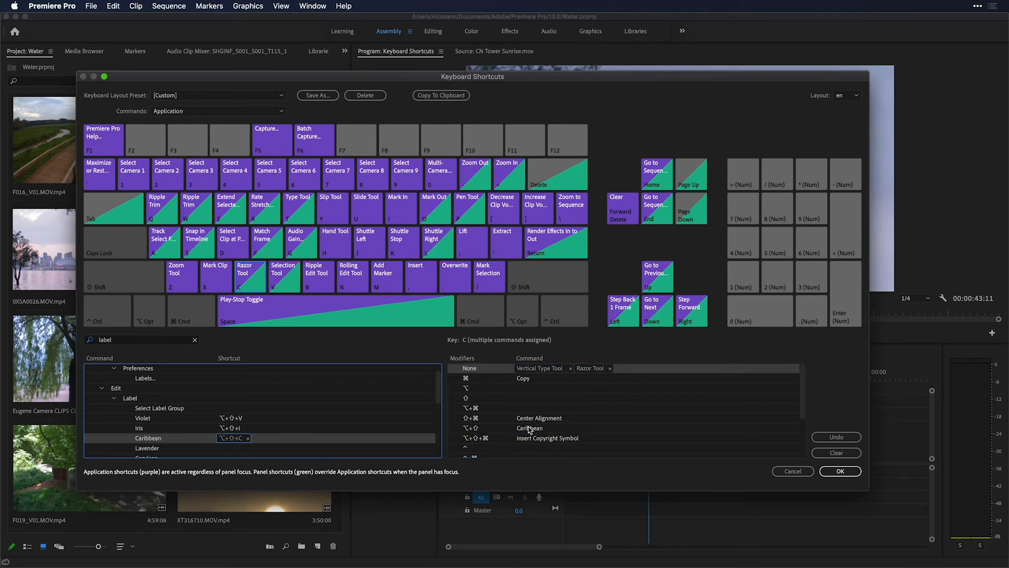
left_click(316, 95)
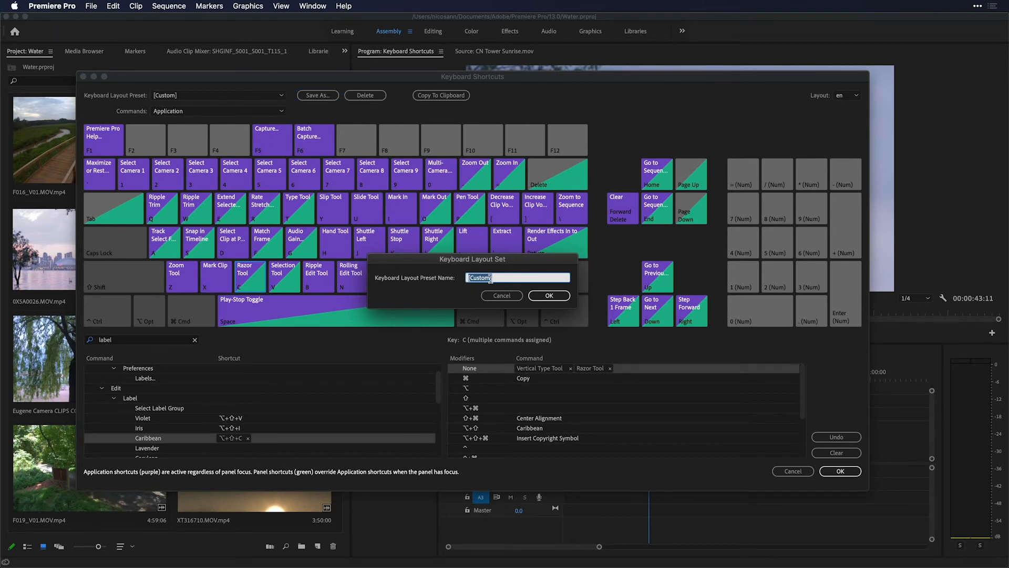
- Name the preset 'Labels', confirm it, and close the shortcuts editor
type("Labels")
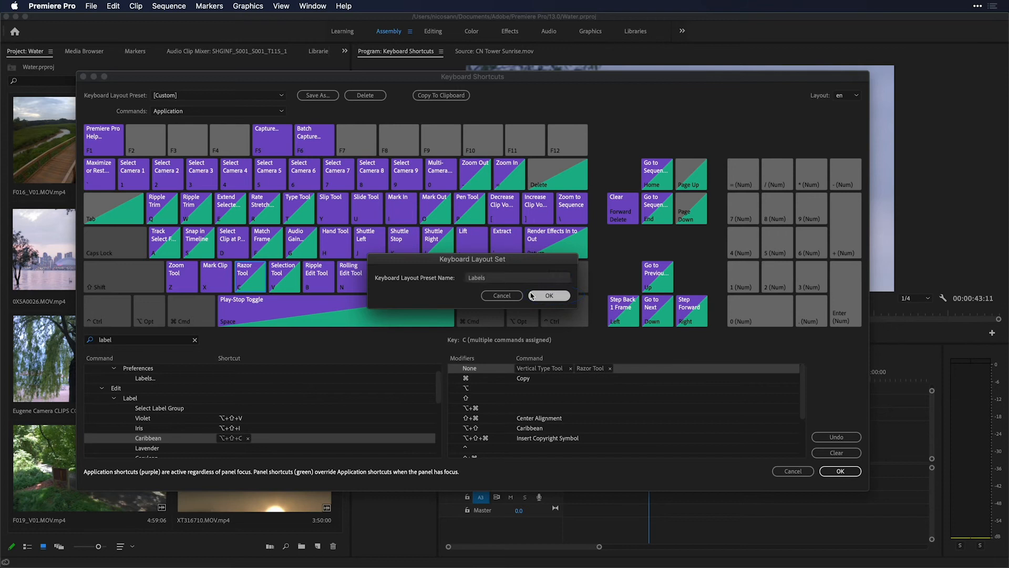
left_click(549, 296)
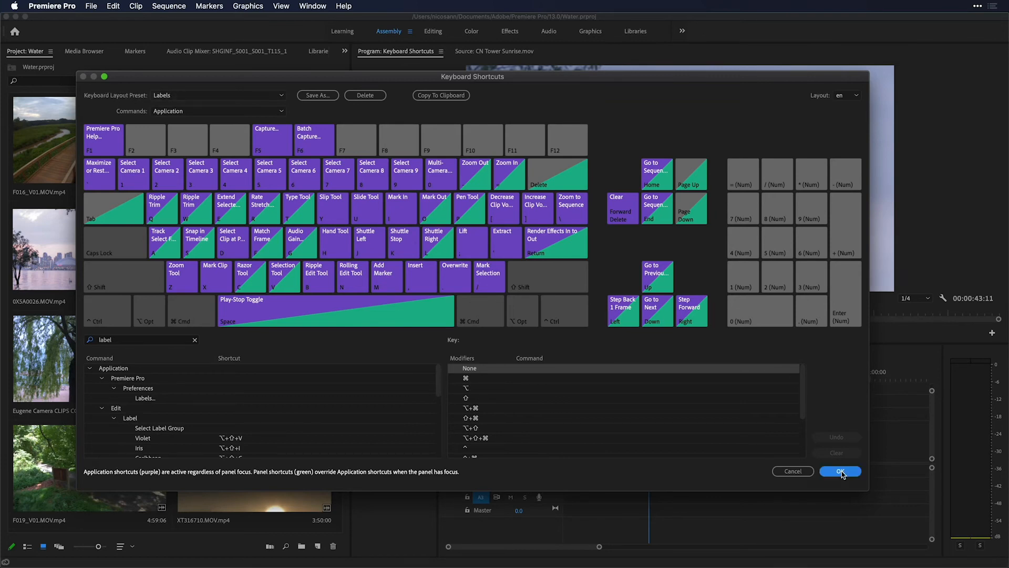
left_click(840, 470)
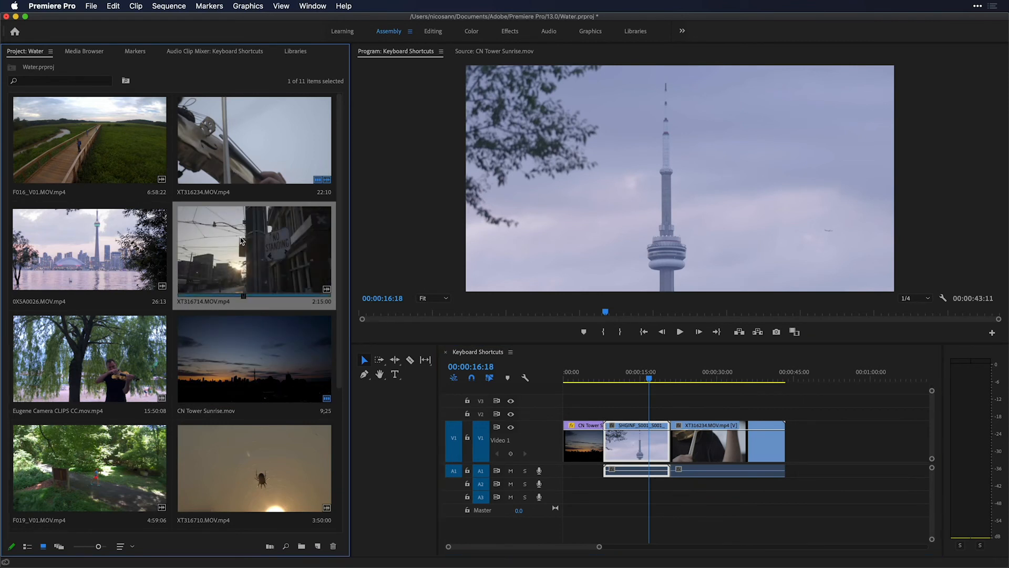
mouse_move(283, 254)
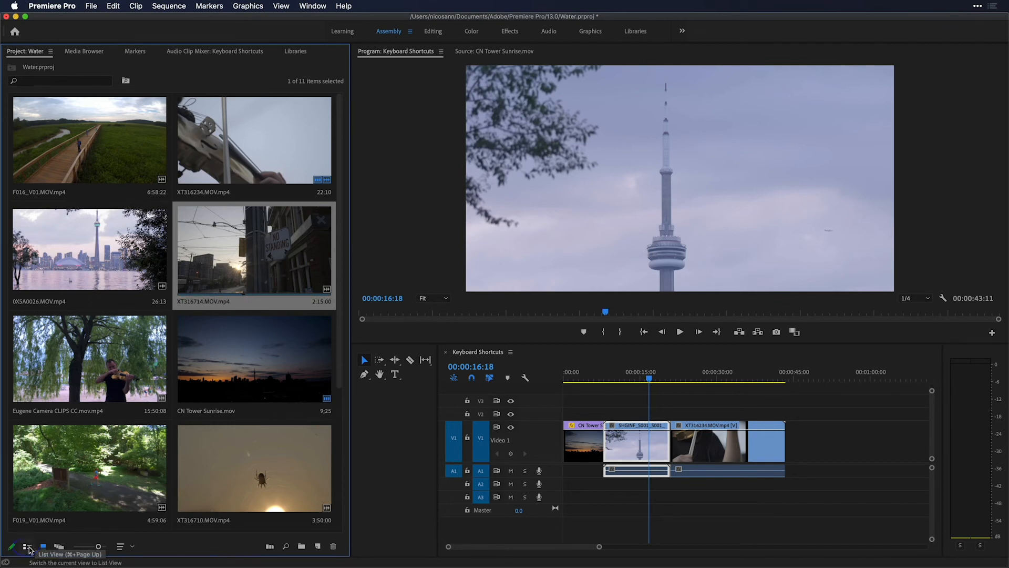
- Switch the Project panel to List view and recolor XT316717.MOV, XT316710.MOV and CN Tower Sunrise.mov with the new shortcuts
left_click(27, 547)
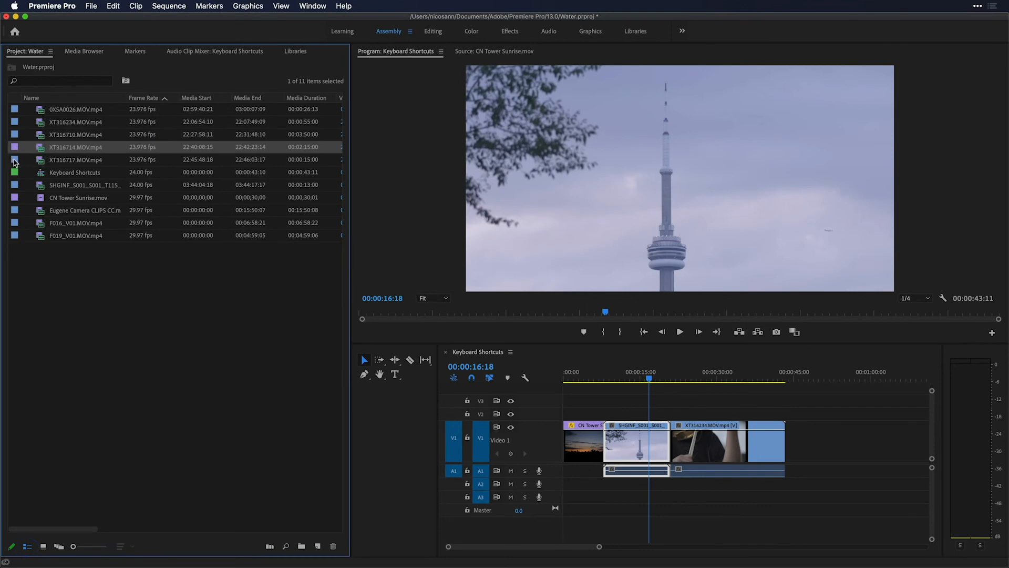
left_click(76, 159)
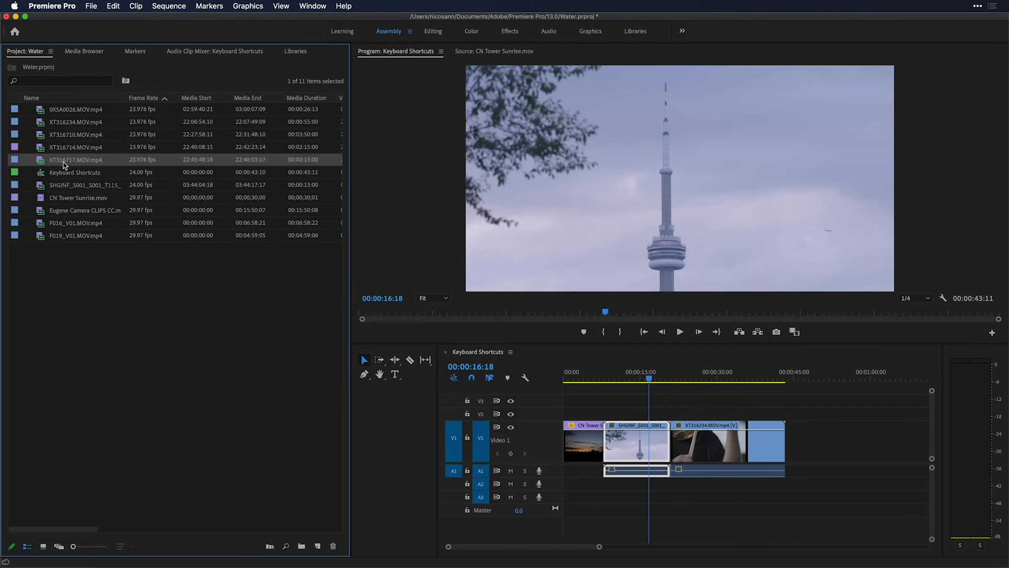
mouse_move(70, 162)
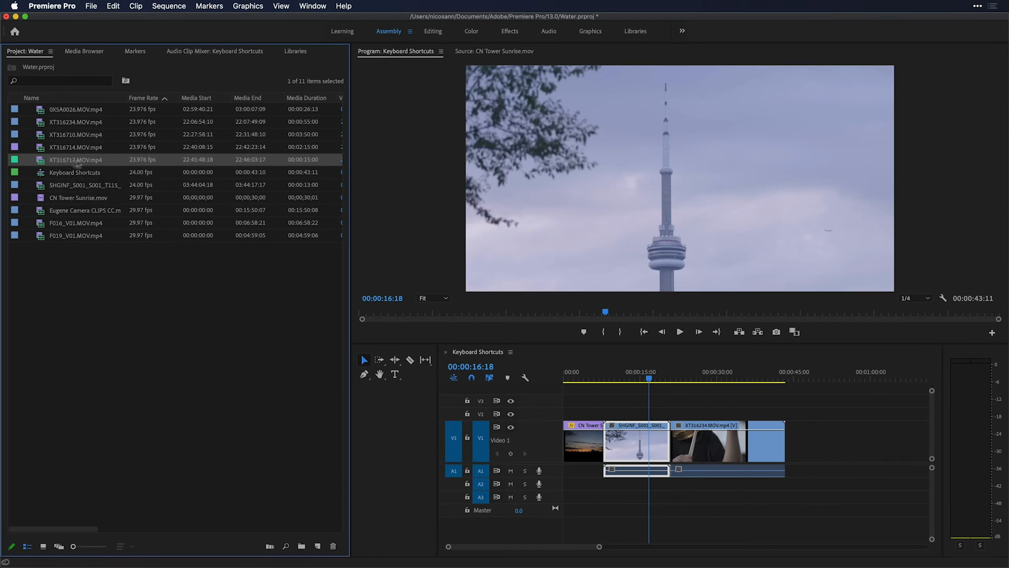
left_click(74, 133)
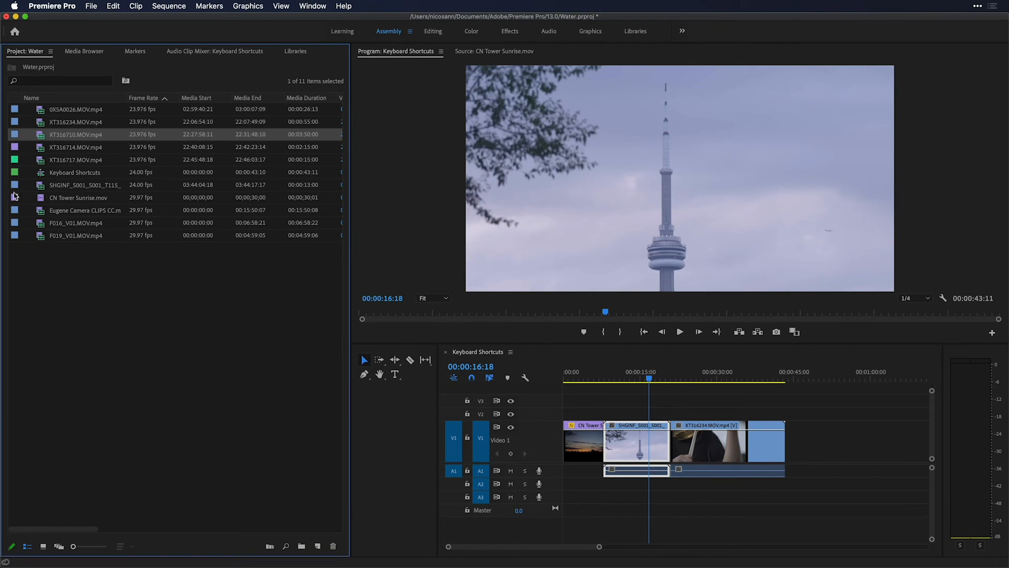
left_click(76, 197)
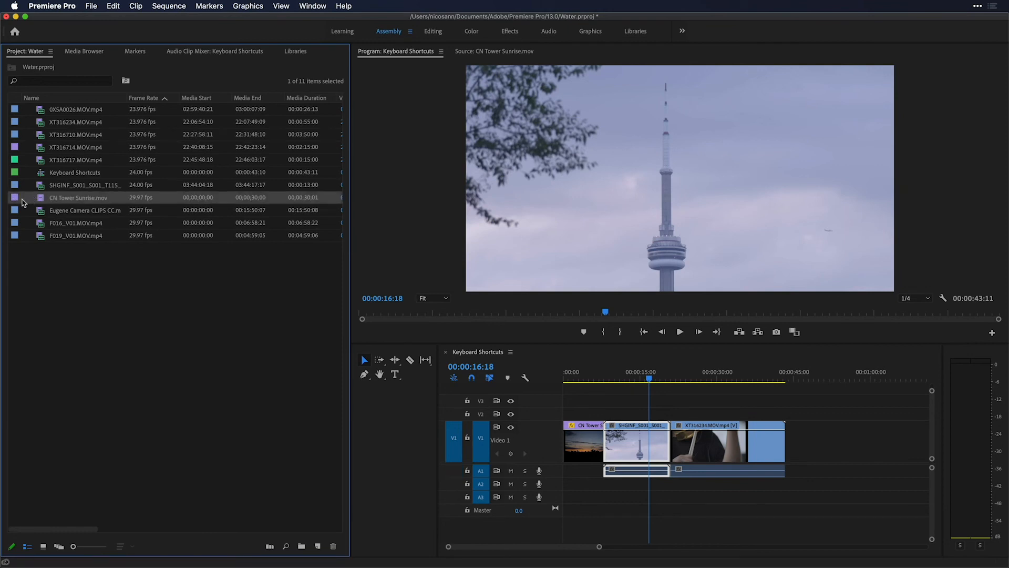